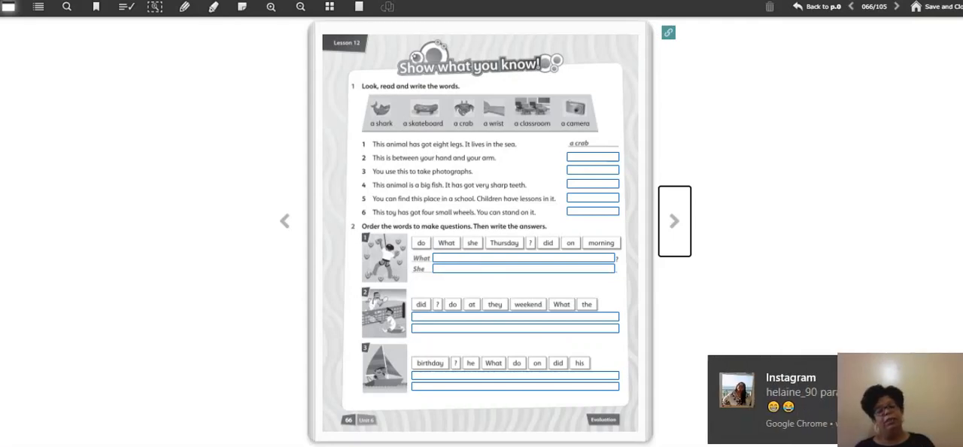
{"action": "mouse_move", "coordinate": [951, 256]}
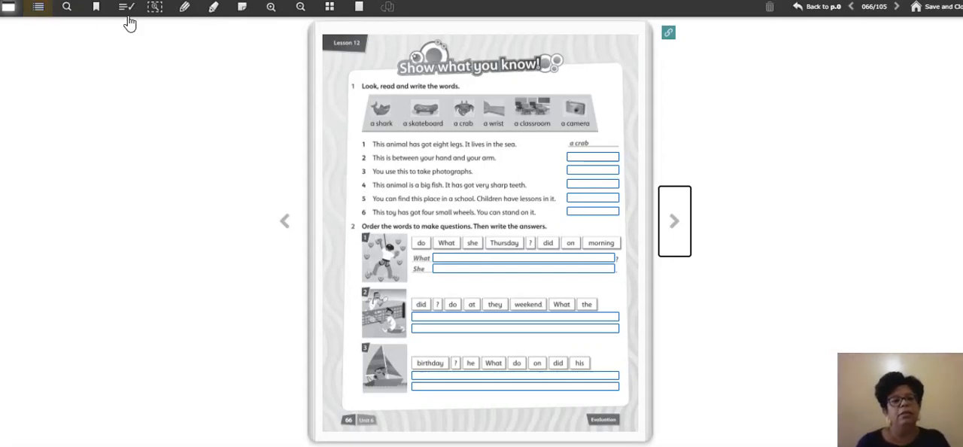
Zoom in on exercise 1 and enable its answer boxes for writing.
{"action": "left_click", "coordinate": [155, 6]}
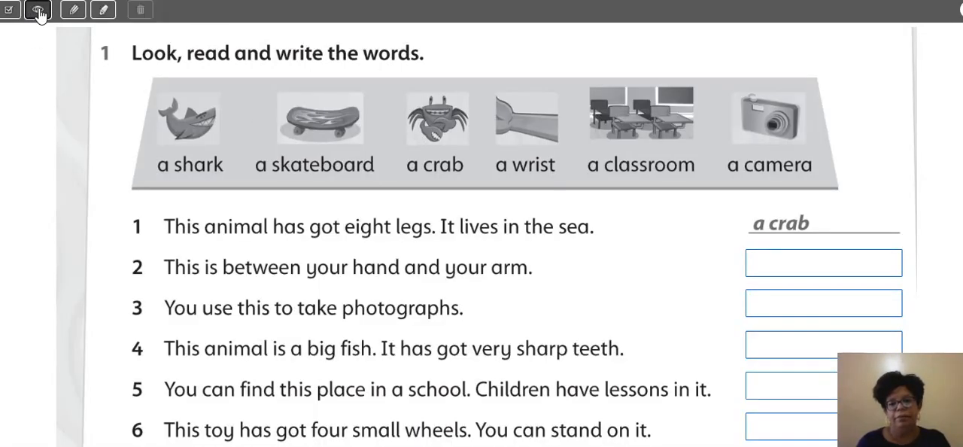
{"action": "left_click", "coordinate": [38, 10]}
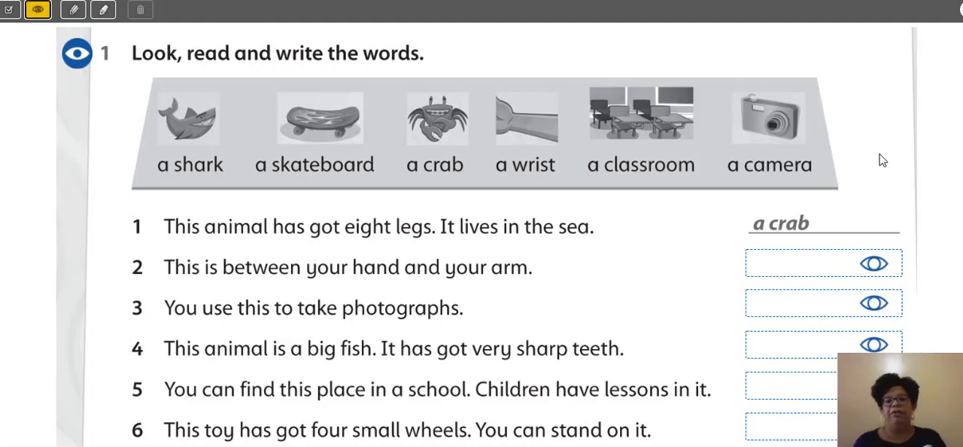
{"action": "mouse_move", "coordinate": [883, 124]}
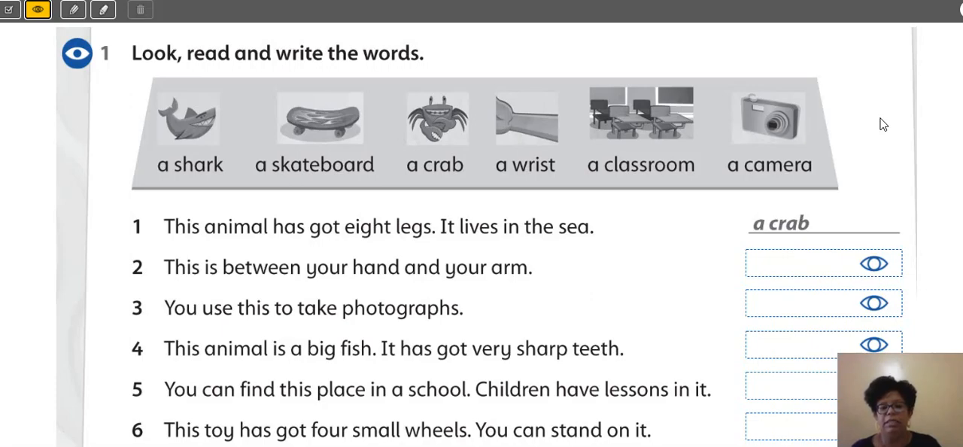
{"action": "mouse_move", "coordinate": [481, 104]}
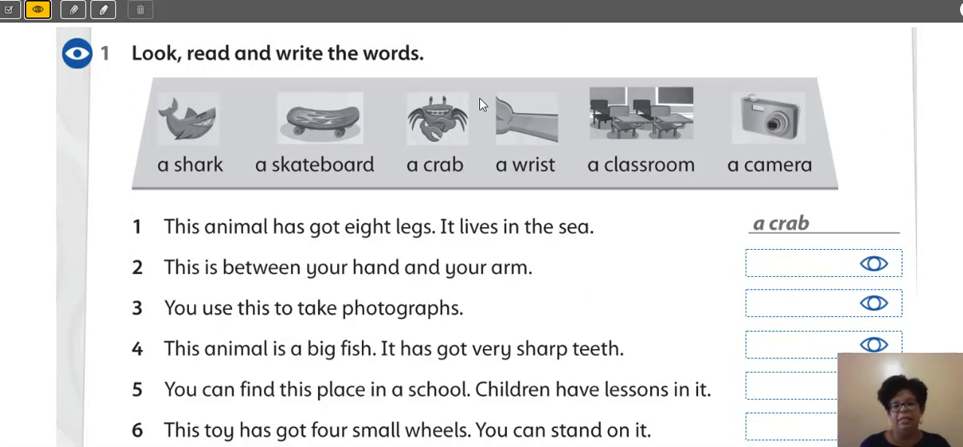
{"action": "mouse_move", "coordinate": [462, 126]}
{"action": "type", "text": "a wrist"}
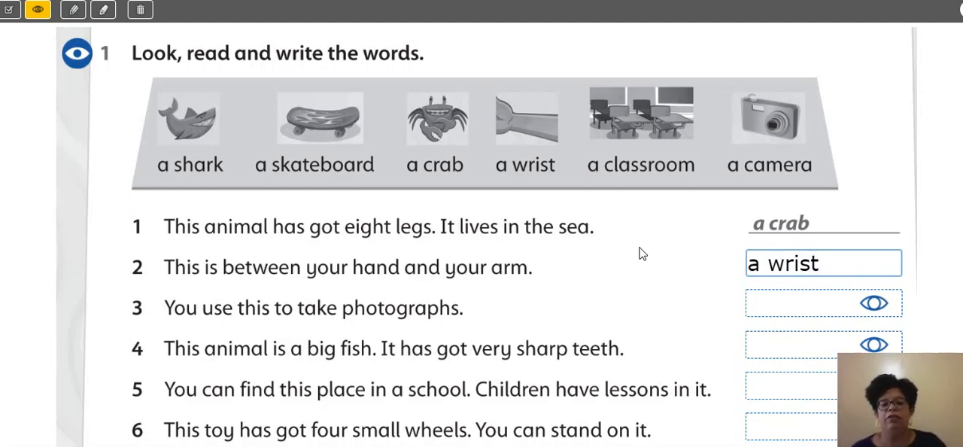
{"action": "mouse_move", "coordinate": [653, 255]}
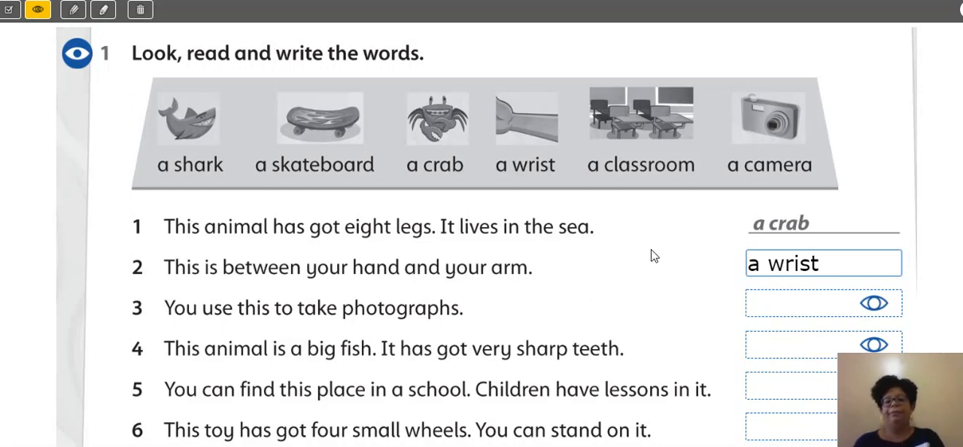
Answer items 3–6 of exercise 1: a camera, a shark, a classroom, a skateboard.
{"action": "left_click", "coordinate": [875, 303]}
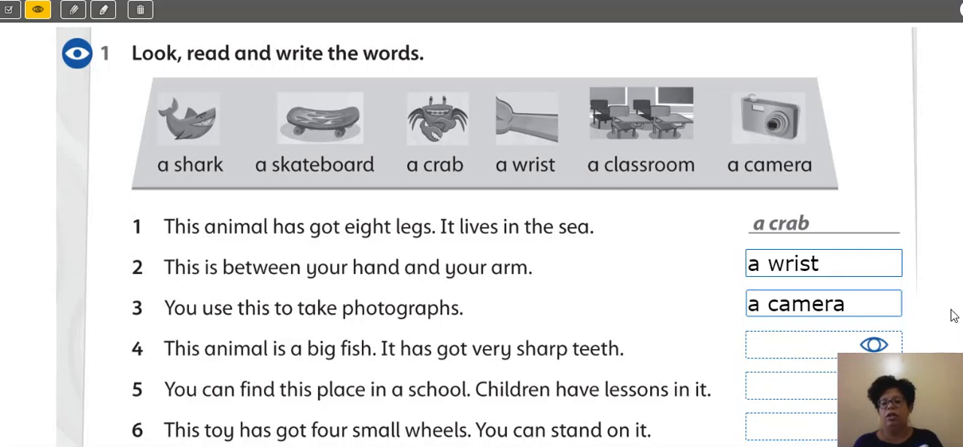
{"action": "mouse_move", "coordinate": [214, 120]}
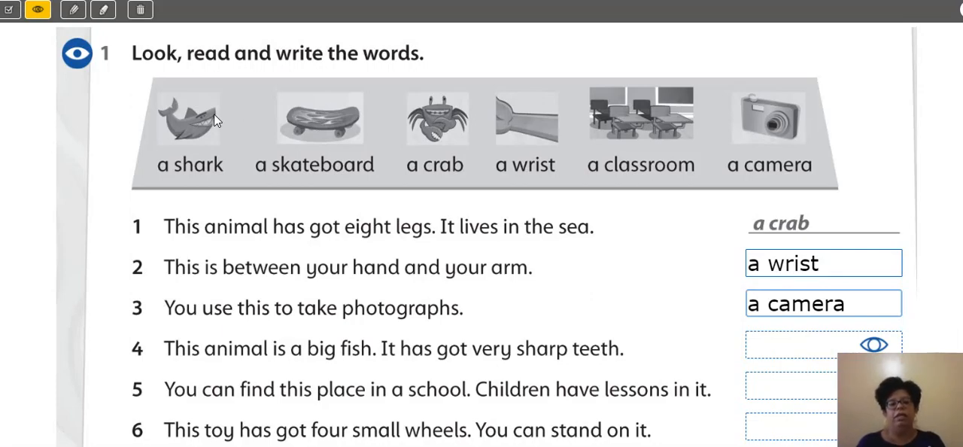
{"action": "left_click", "coordinate": [823, 344]}
{"action": "type", "text": "a shark"}
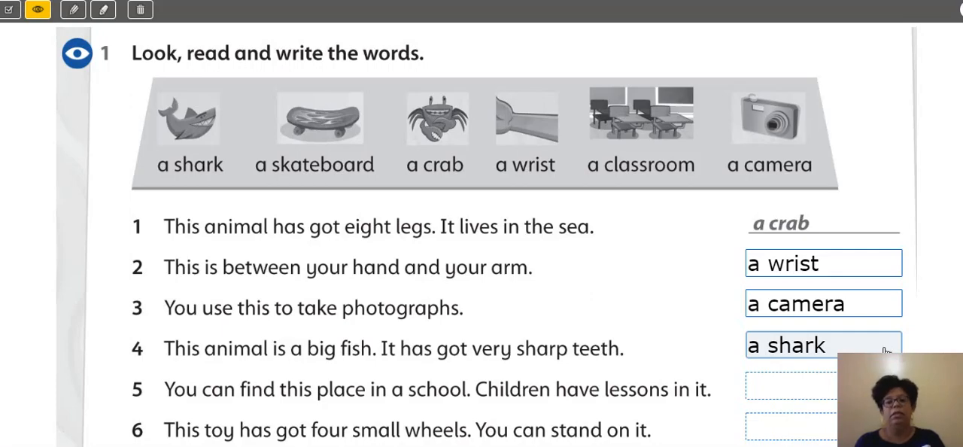
{"action": "type", "text": "a classroom"}
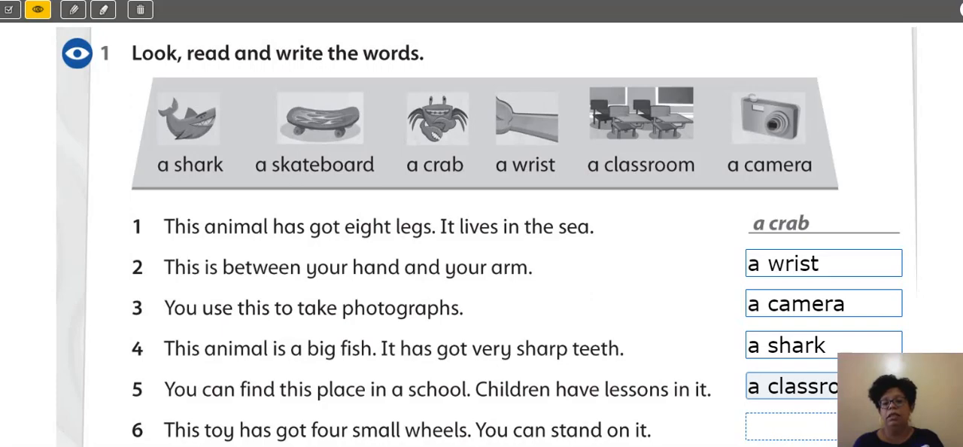
{"action": "type", "text": "a skateboard"}
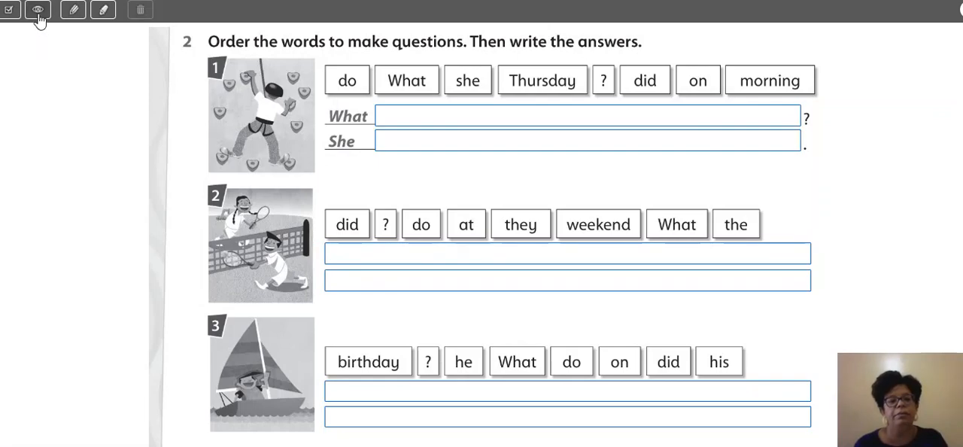
Make exercise 2's answer lines writable with the eye/write toolbar icon.
{"action": "left_click", "coordinate": [38, 9]}
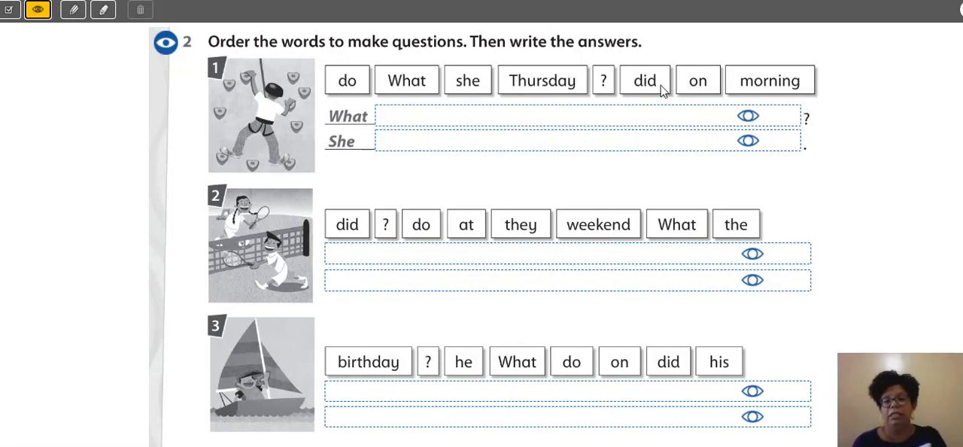
{"action": "mouse_move", "coordinate": [495, 93]}
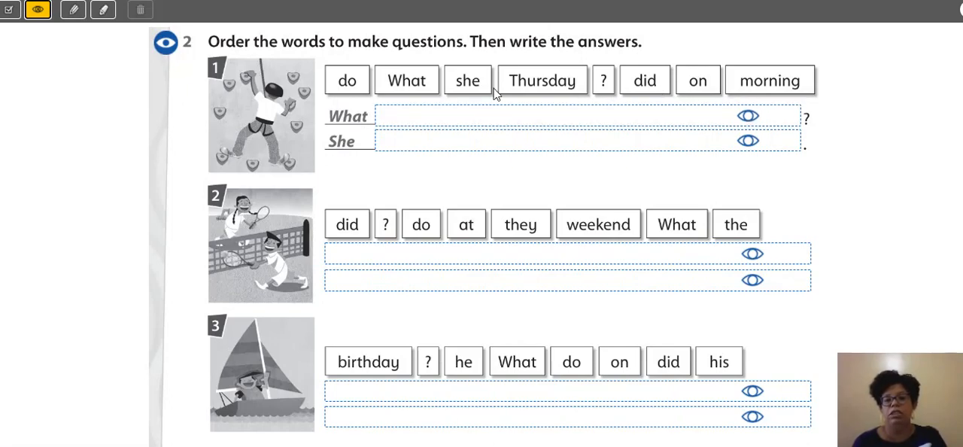
{"action": "mouse_move", "coordinate": [519, 104]}
{"action": "type", "text": "did she do on thursday morning"}
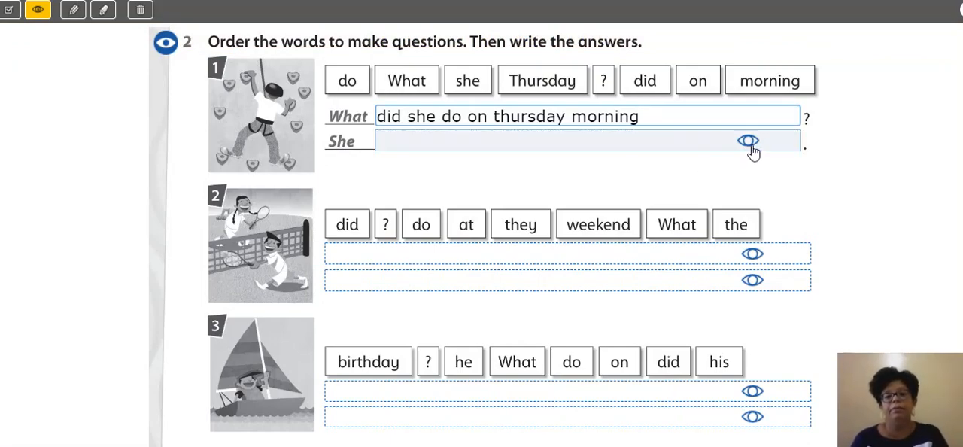
Write 'went climbing' as the answer for exercise 2 item 1.
{"action": "type", "text": "went climbing"}
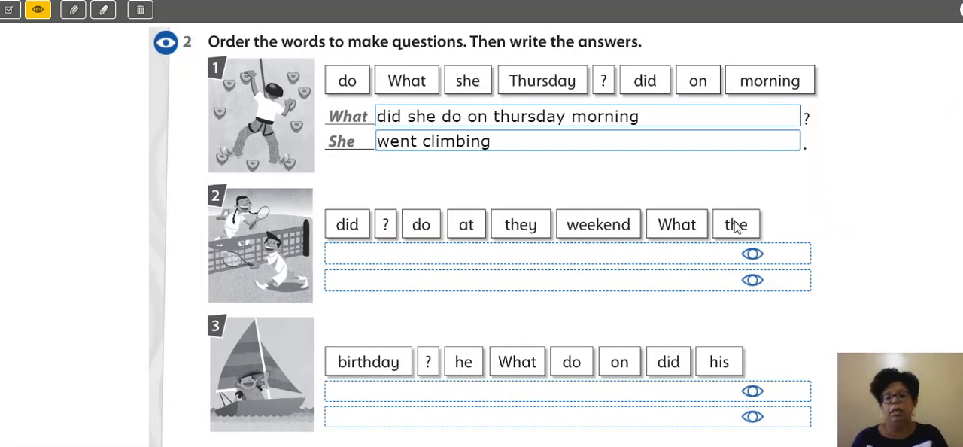
{"action": "mouse_move", "coordinate": [810, 232]}
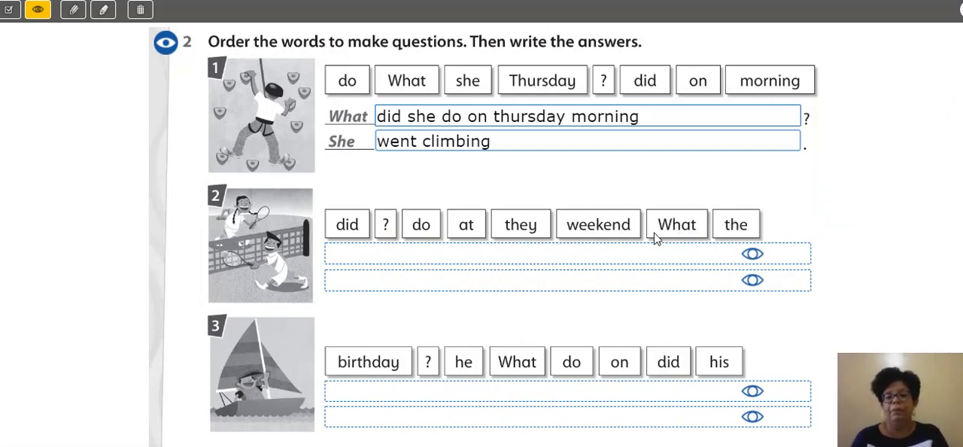
{"action": "mouse_move", "coordinate": [347, 225]}
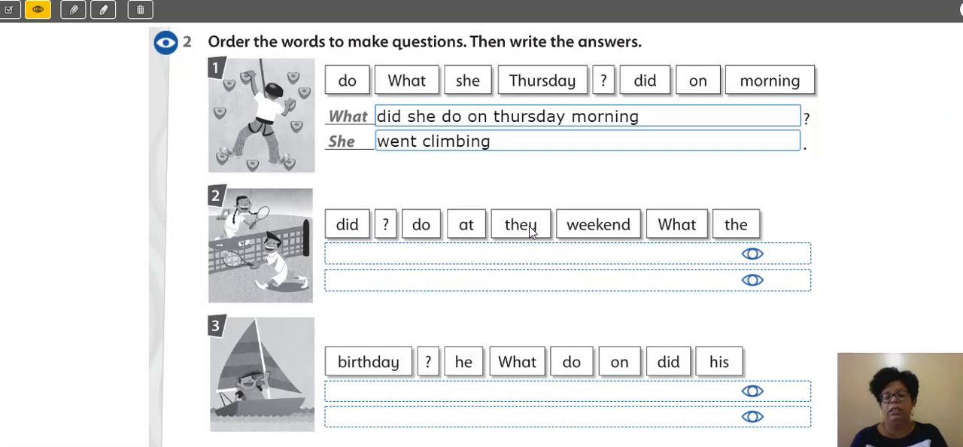
{"action": "mouse_move", "coordinate": [421, 225]}
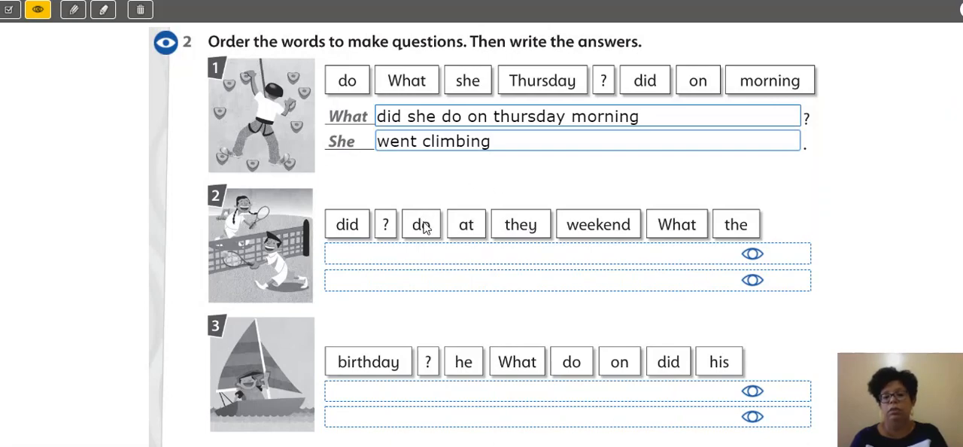
{"action": "mouse_move", "coordinate": [711, 229]}
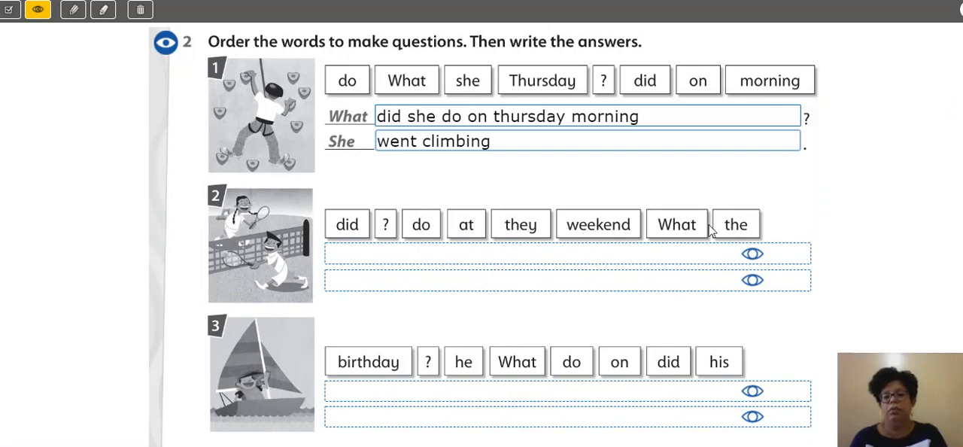
Select item 2's first box to write 'what did they do at the weekend?'.
{"action": "left_click", "coordinate": [752, 254]}
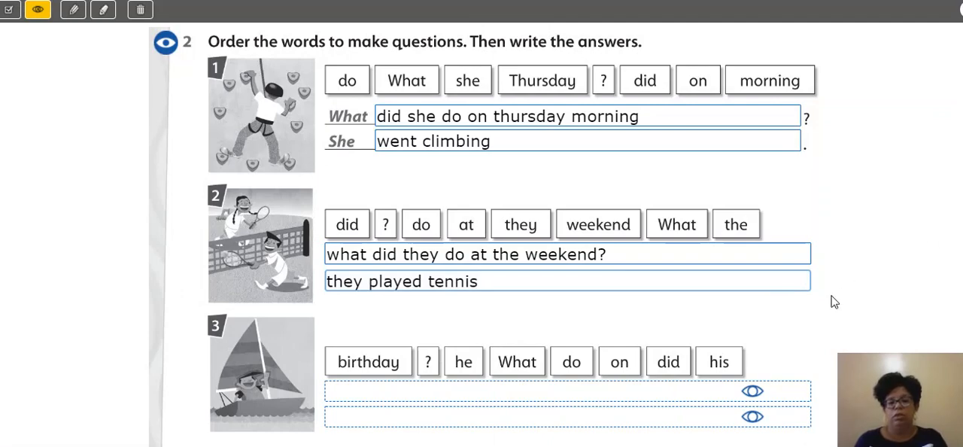
{"action": "mouse_move", "coordinate": [807, 335]}
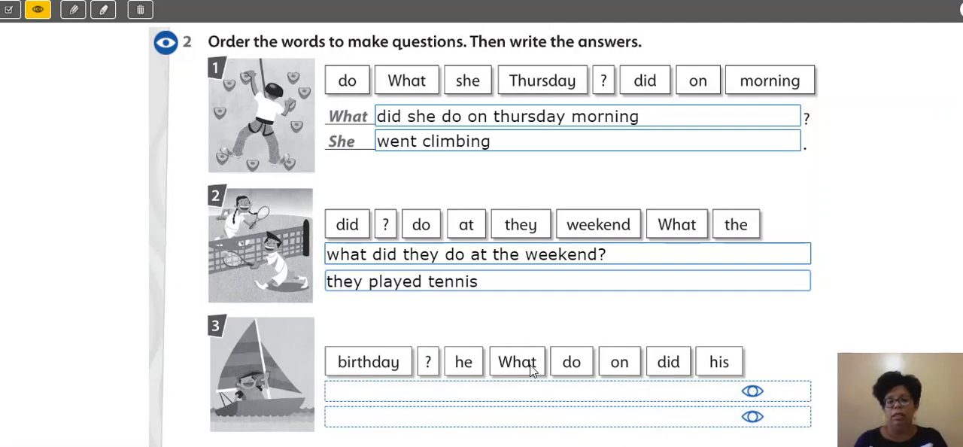
{"action": "mouse_move", "coordinate": [668, 369]}
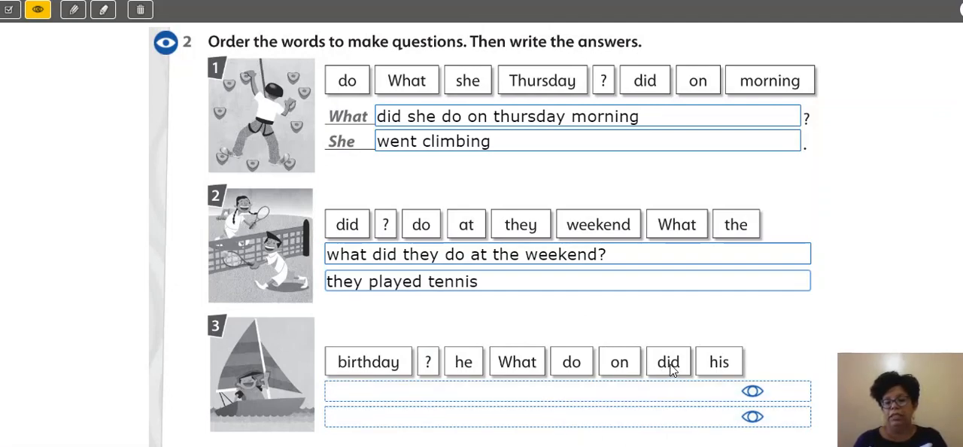
{"action": "mouse_move", "coordinate": [563, 360]}
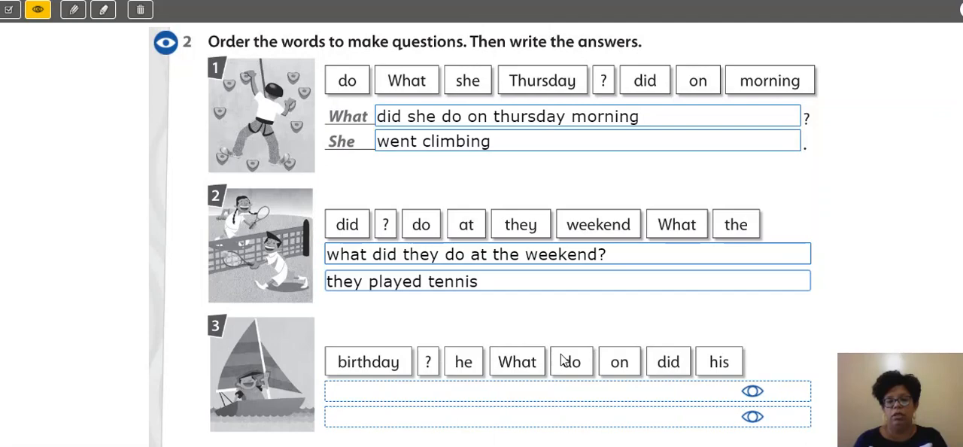
{"action": "mouse_move", "coordinate": [464, 367]}
{"action": "type", "text": "what did he do on his birthday?"}
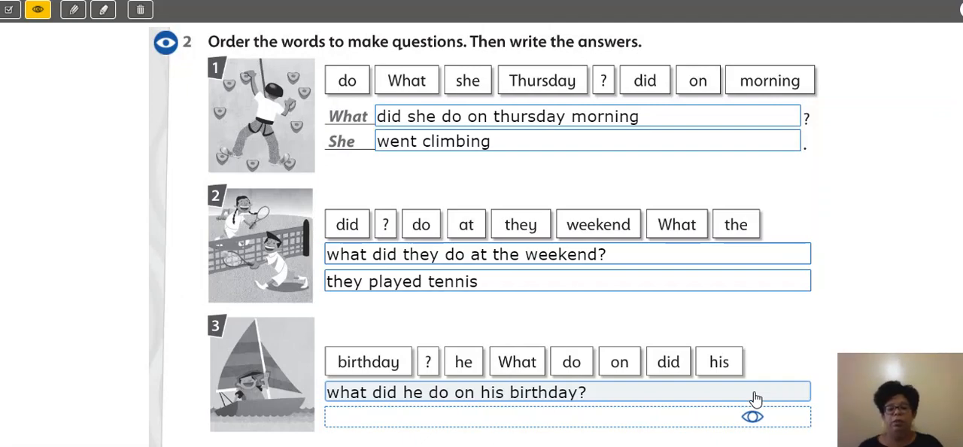
Select item 3's answer box after writing 'what did he do on his birthday?'.
{"action": "left_click", "coordinate": [752, 417]}
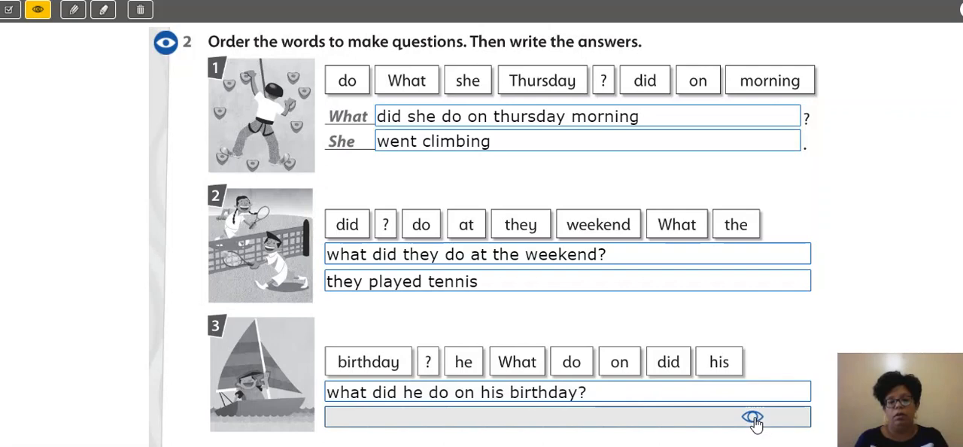